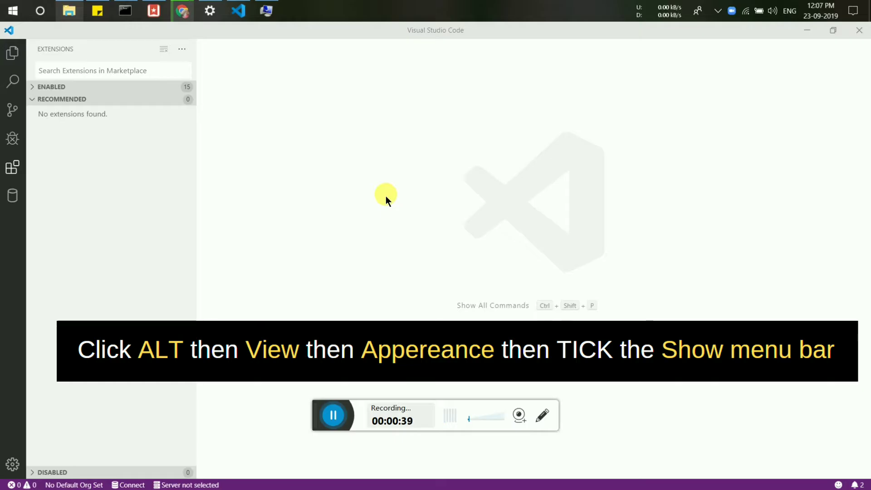
{"action": "mouse_move", "coordinate": [324, 137]}
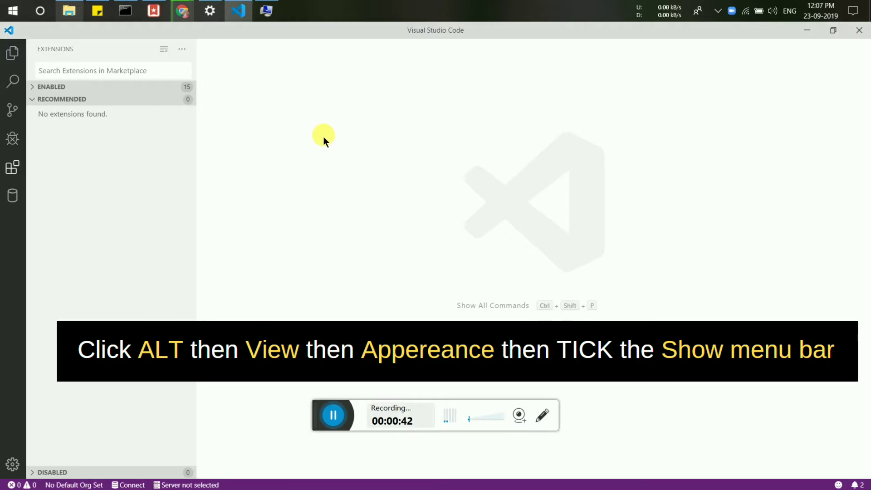
Step: Reveal the hidden menu bar (File, Edit, Selection, View) temporarily with Alt
{"action": "key", "text": "alt"}
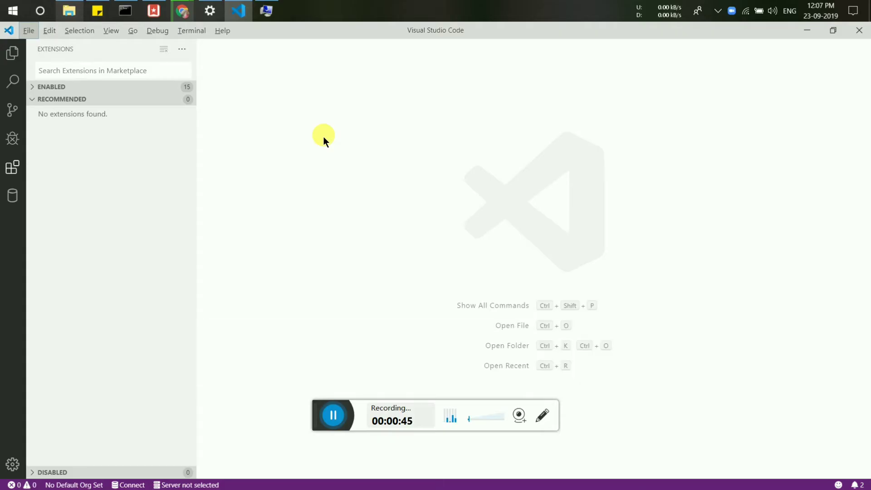
{"action": "mouse_move", "coordinate": [194, 86]}
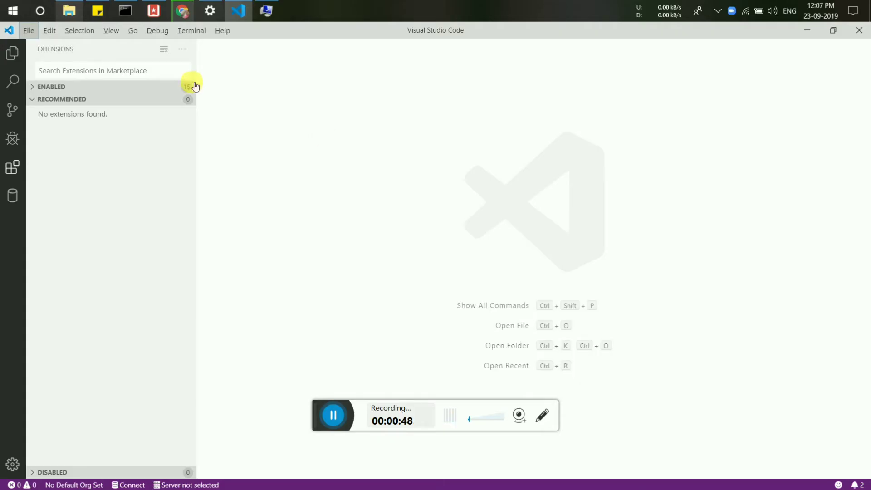
Step: Tick Show Menu Bar under View > Appearance so the menu bar stays visible
{"action": "left_click", "coordinate": [111, 31]}
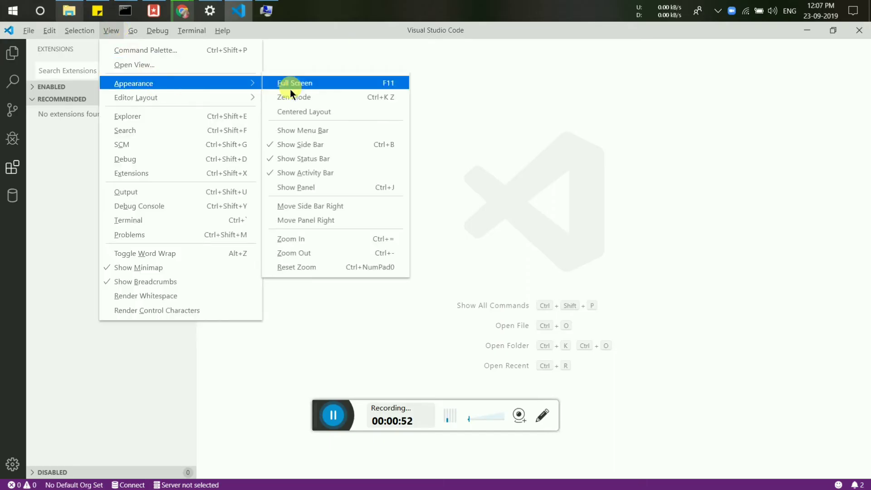
{"action": "mouse_move", "coordinate": [302, 130]}
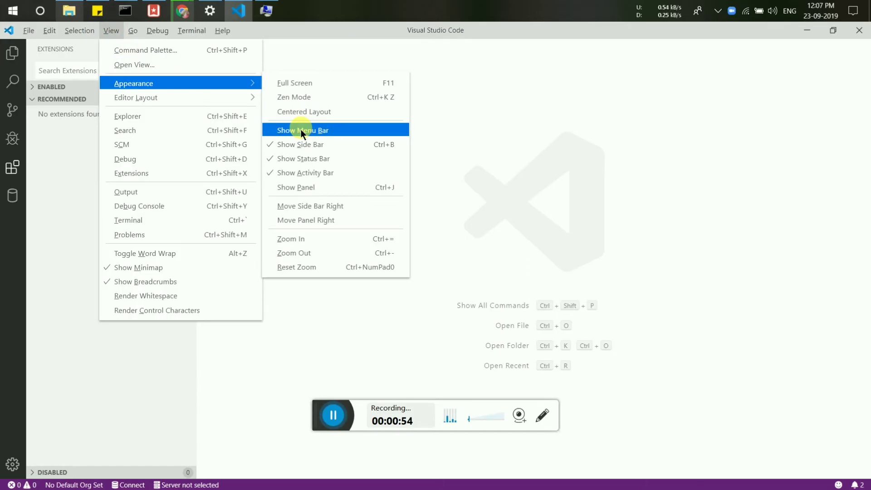
{"action": "left_click", "coordinate": [302, 130]}
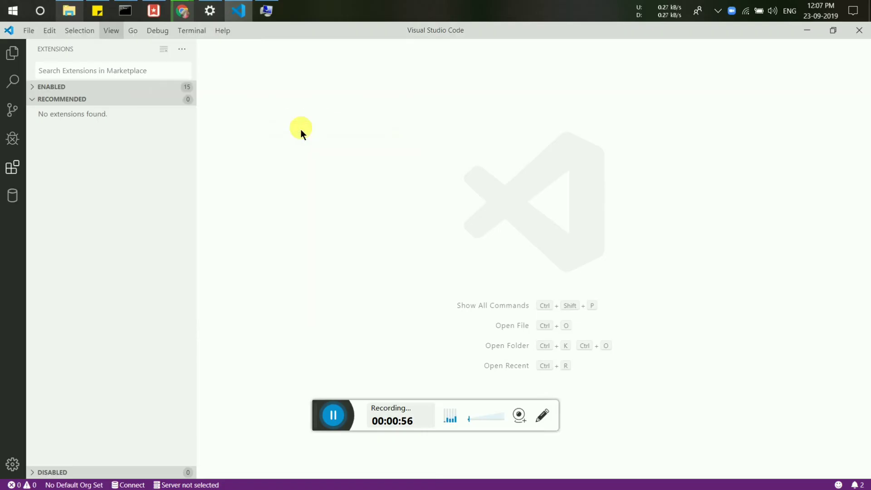